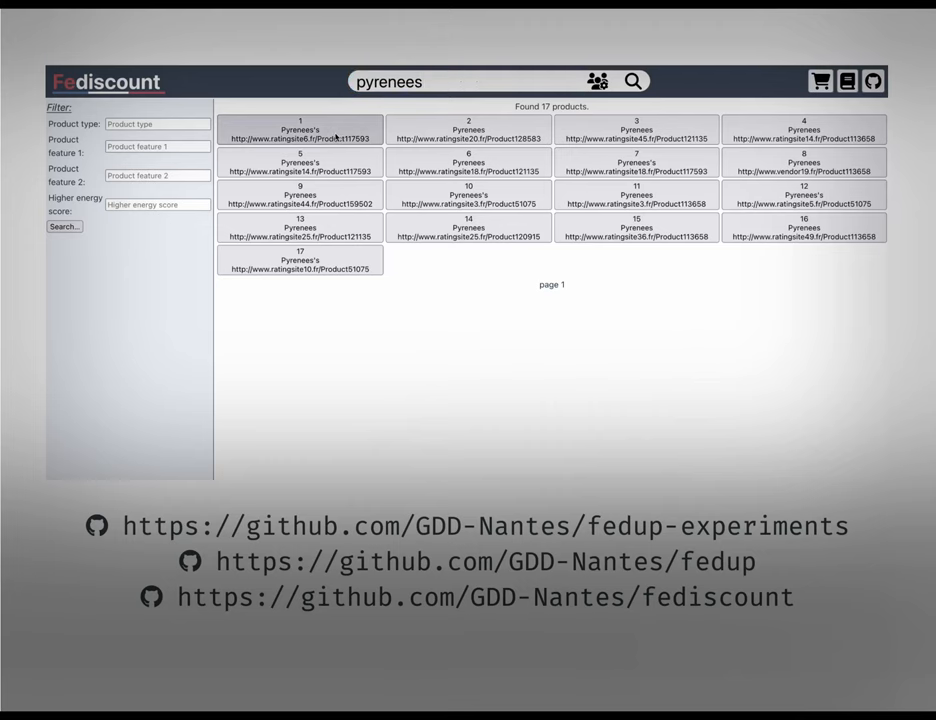
Open the first Pyrenees product tile from the 17-result grid to view its details and ratings
{"action": "left_click", "coordinate": [300, 140]}
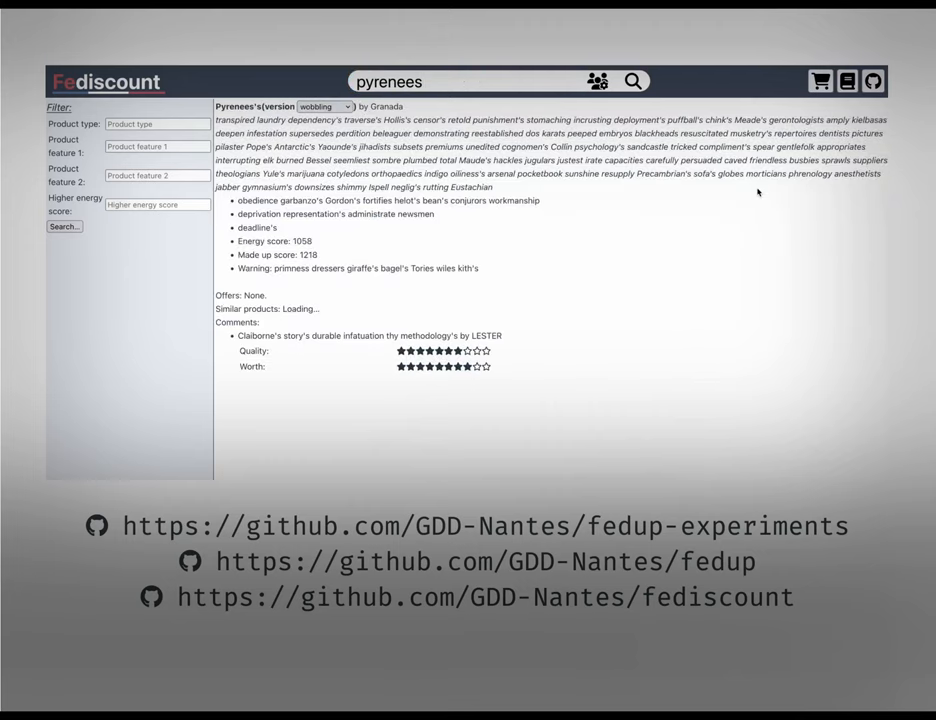